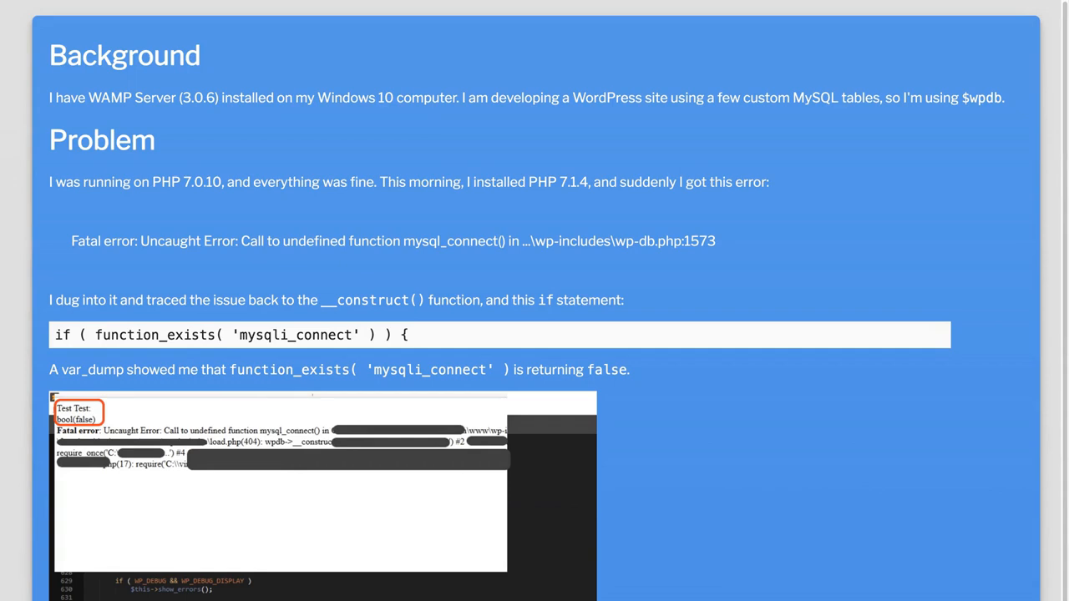
pyautogui.scroll(-3)
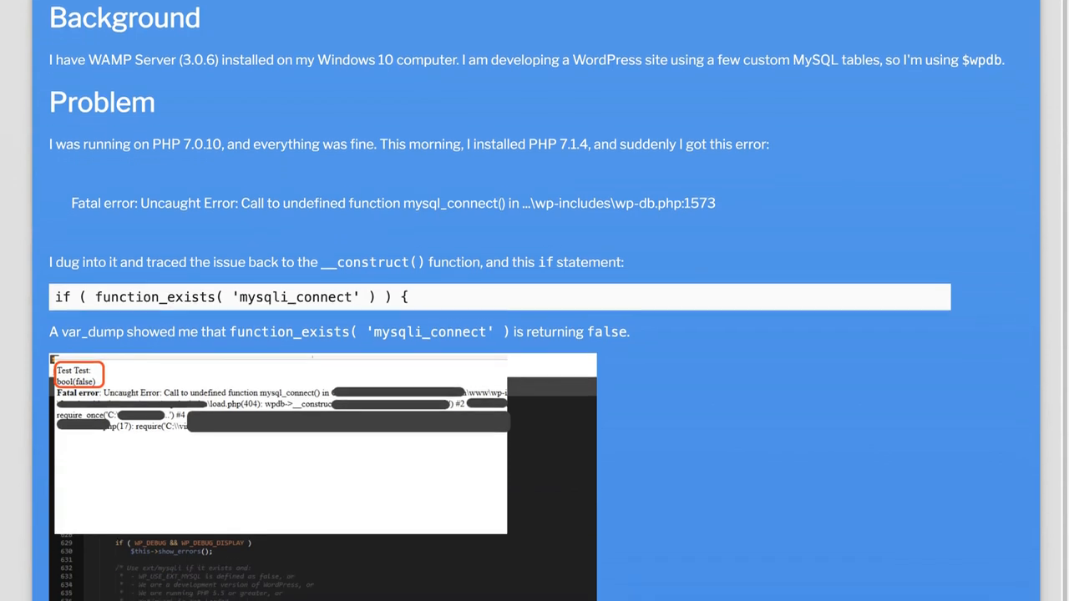
pyautogui.scroll(-3)
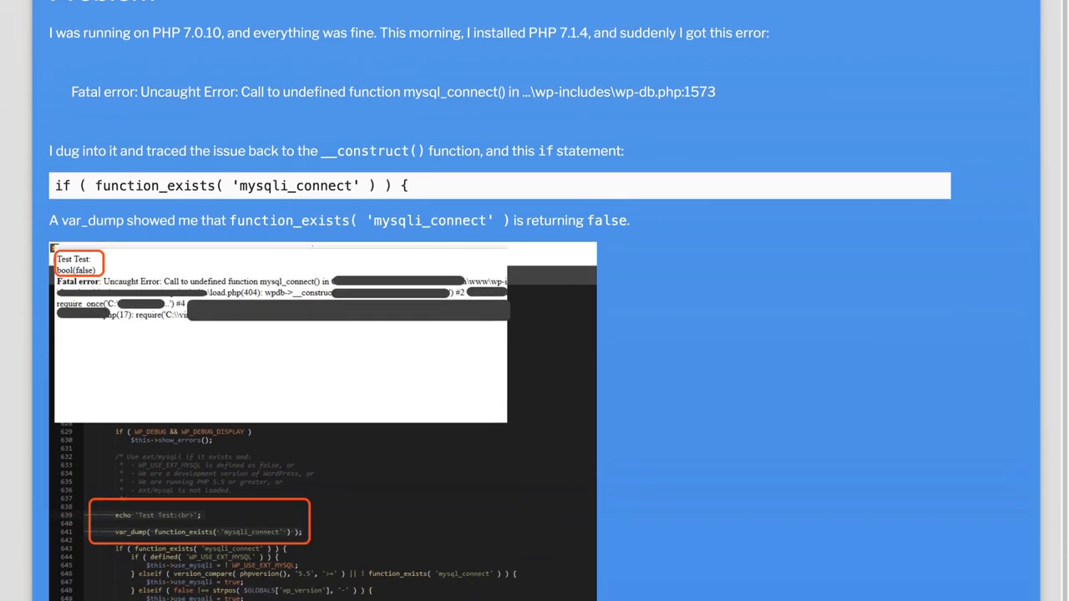
pyautogui.scroll(-3)
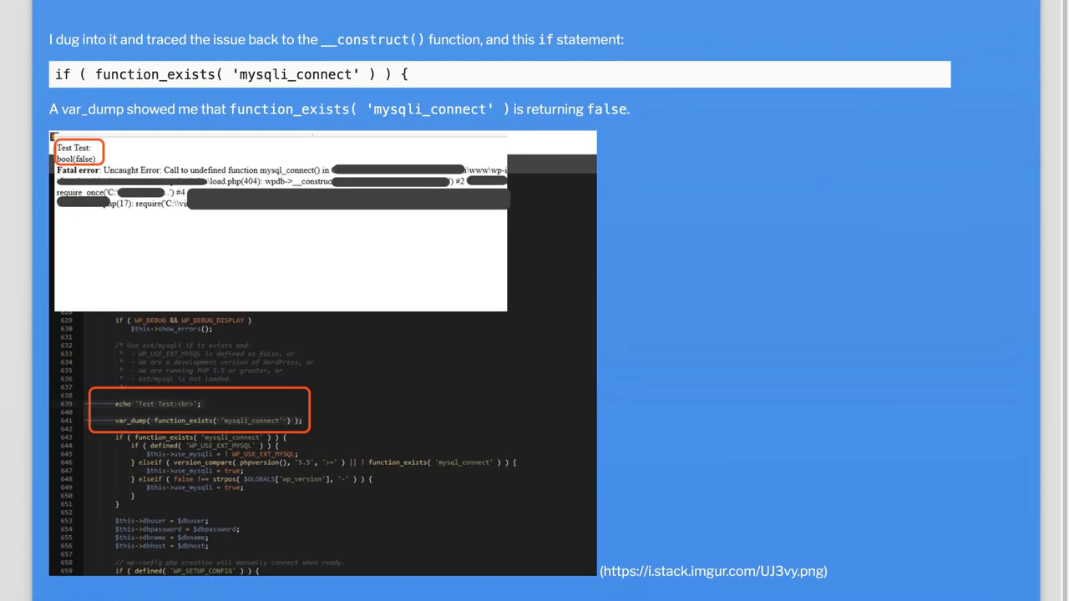
pyautogui.scroll(-3)
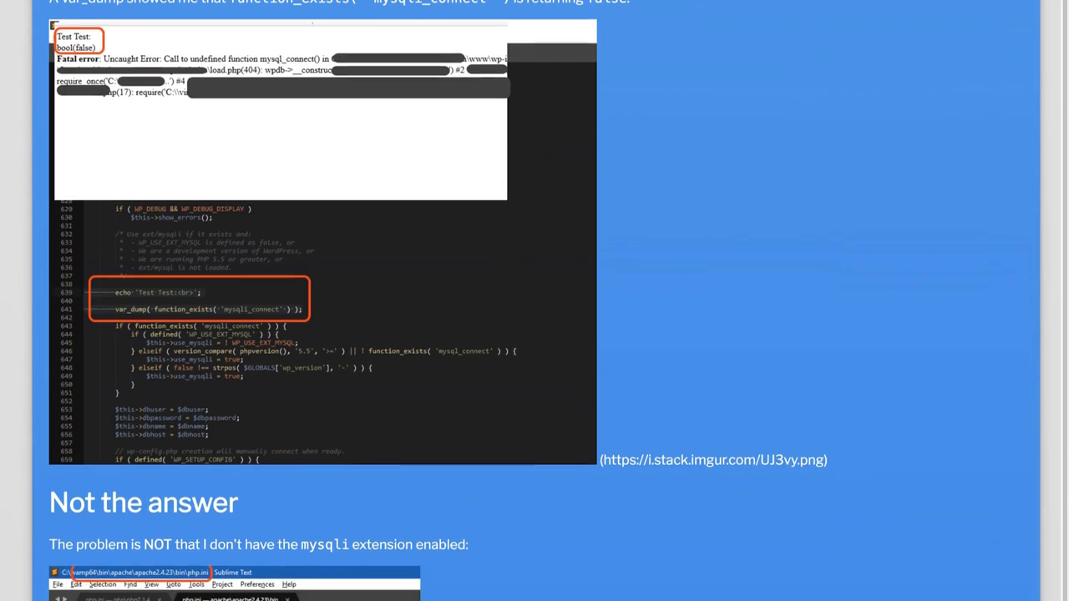
pyautogui.scroll(-3)
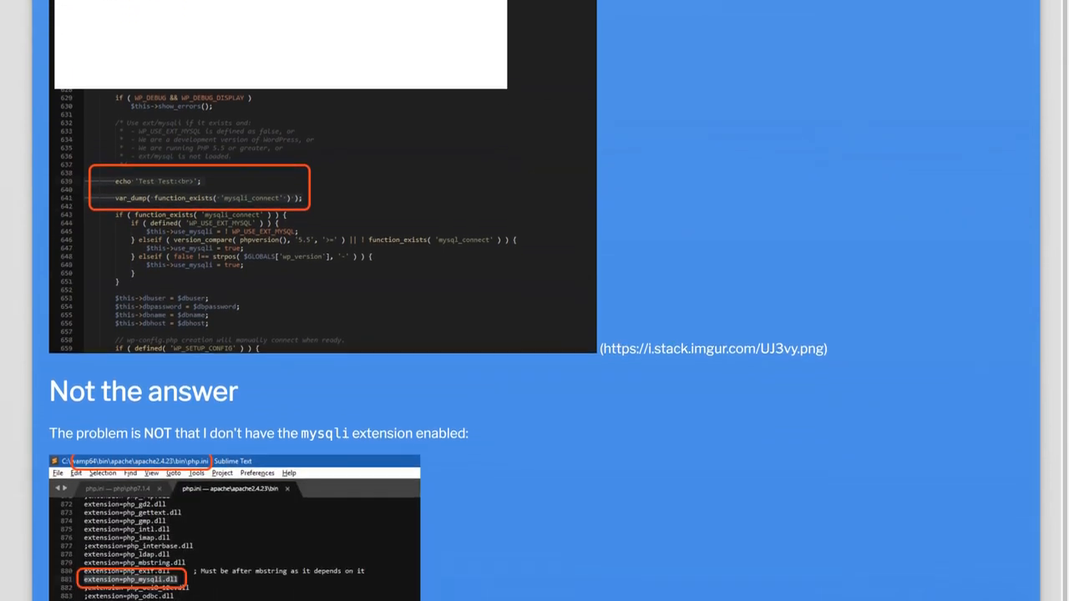
pyautogui.scroll(-3)
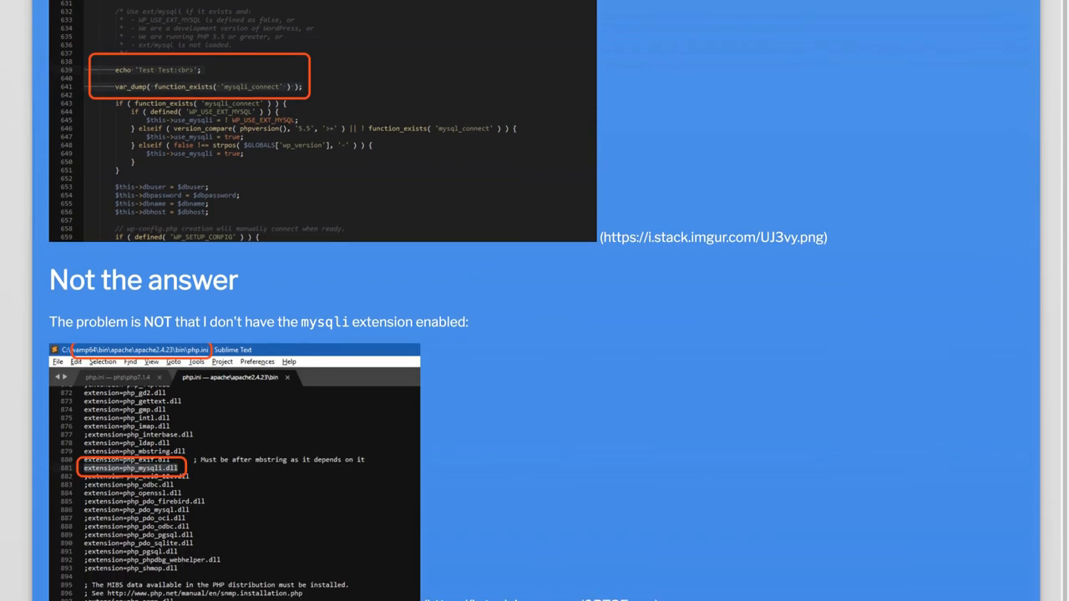
pyautogui.scroll(-3)
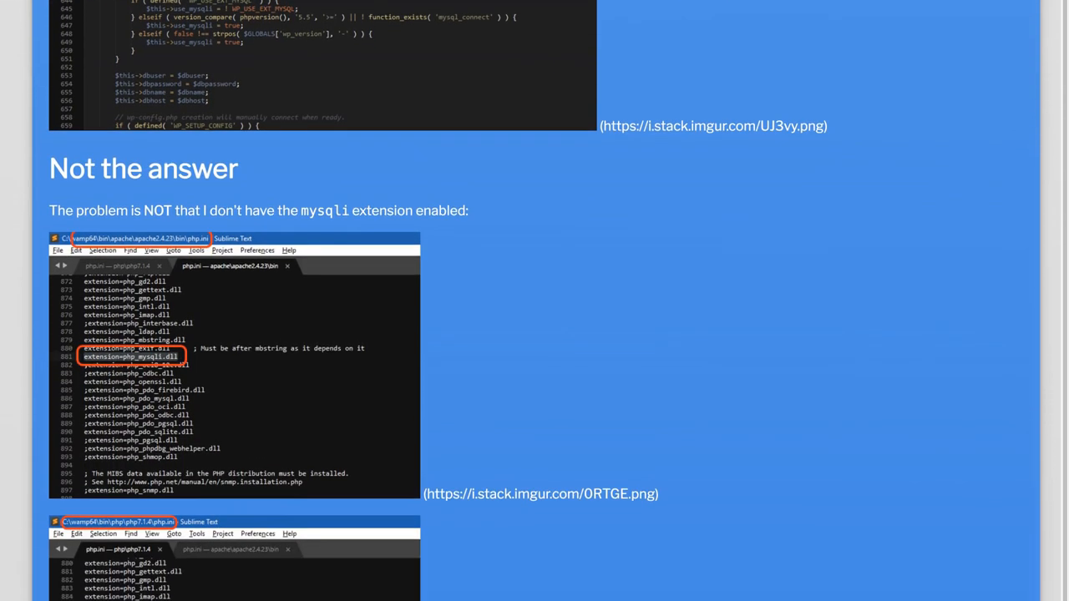
pyautogui.scroll(-3)
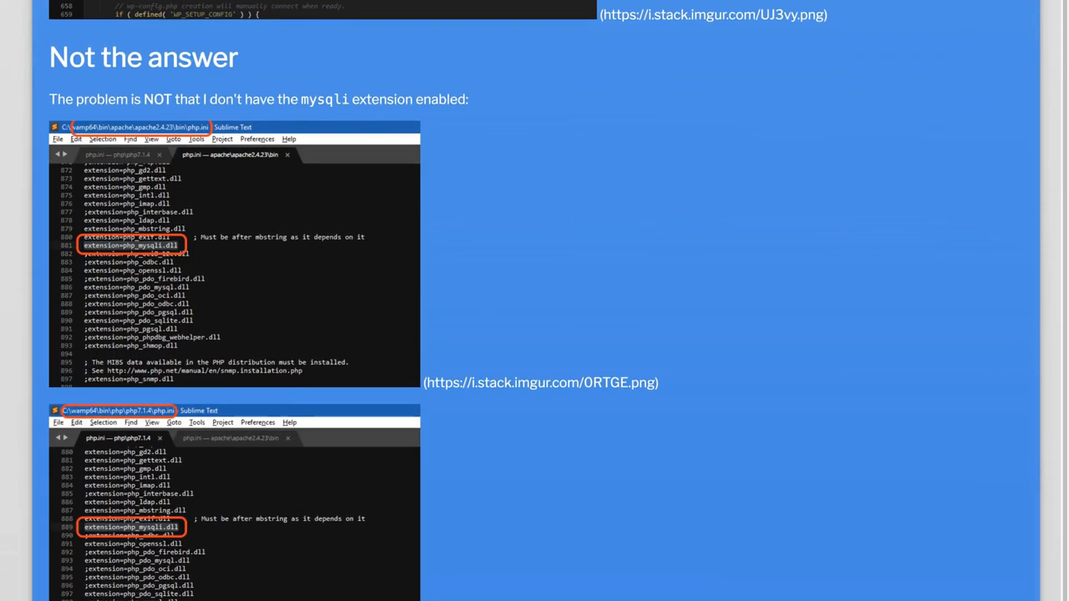
pyautogui.scroll(-3)
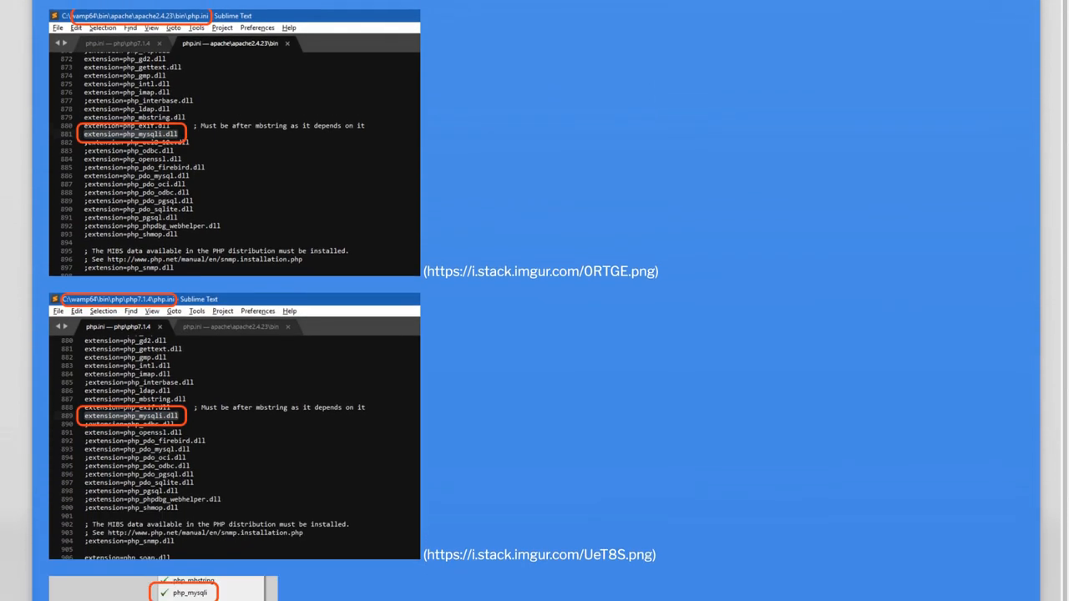
pyautogui.scroll(-3)
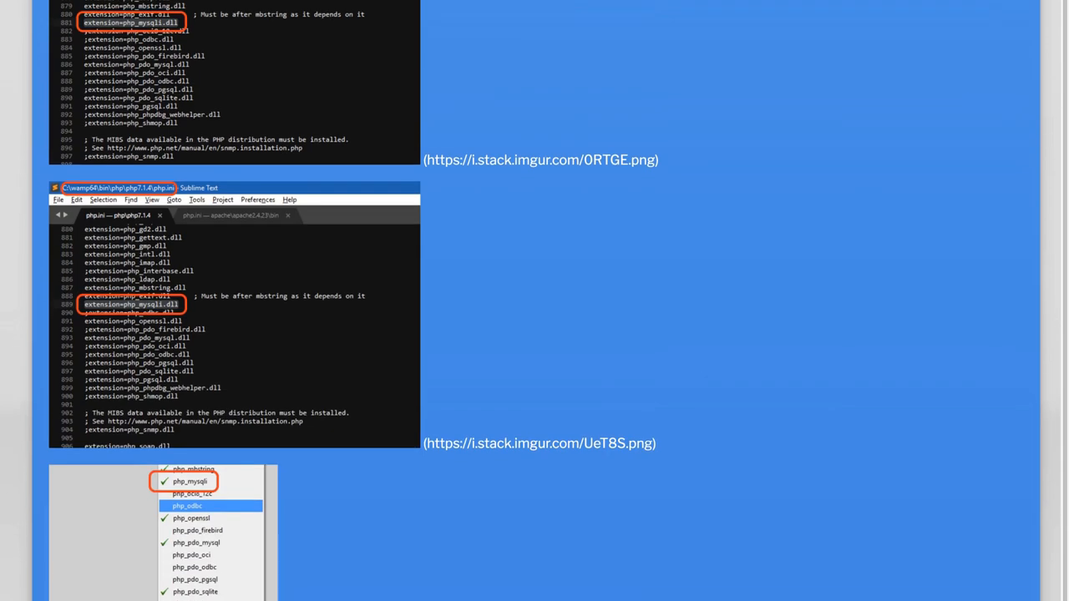
pyautogui.scroll(-3)
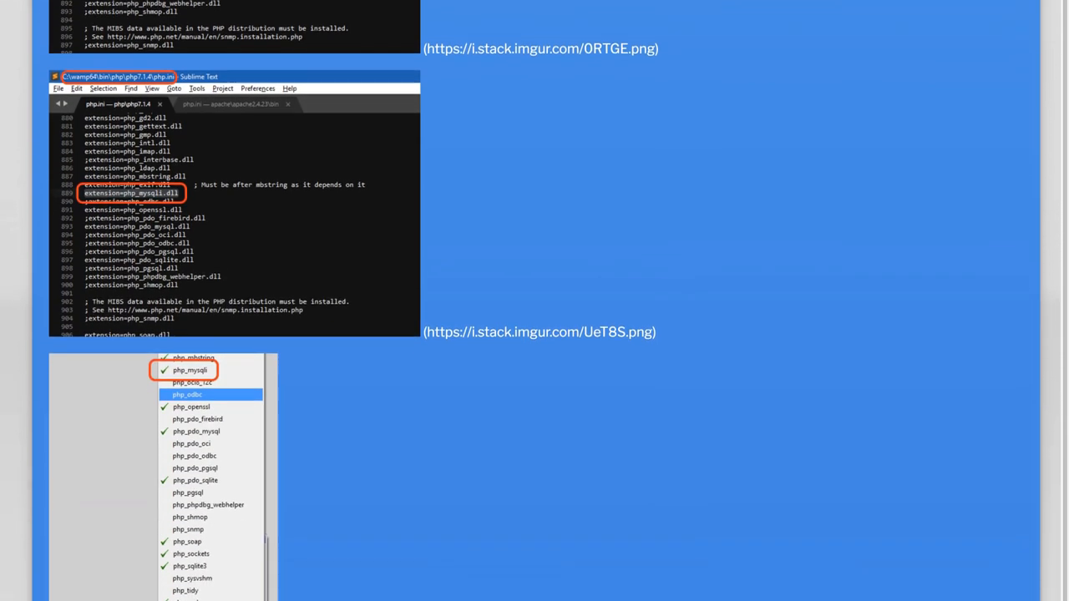
pyautogui.scroll(-3)
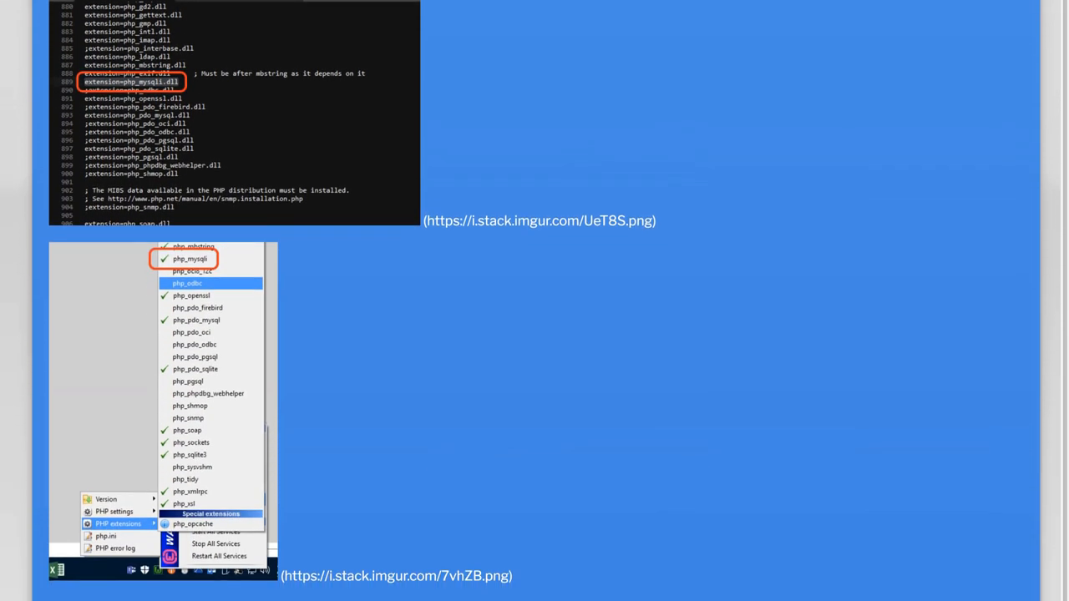
pyautogui.scroll(-3)
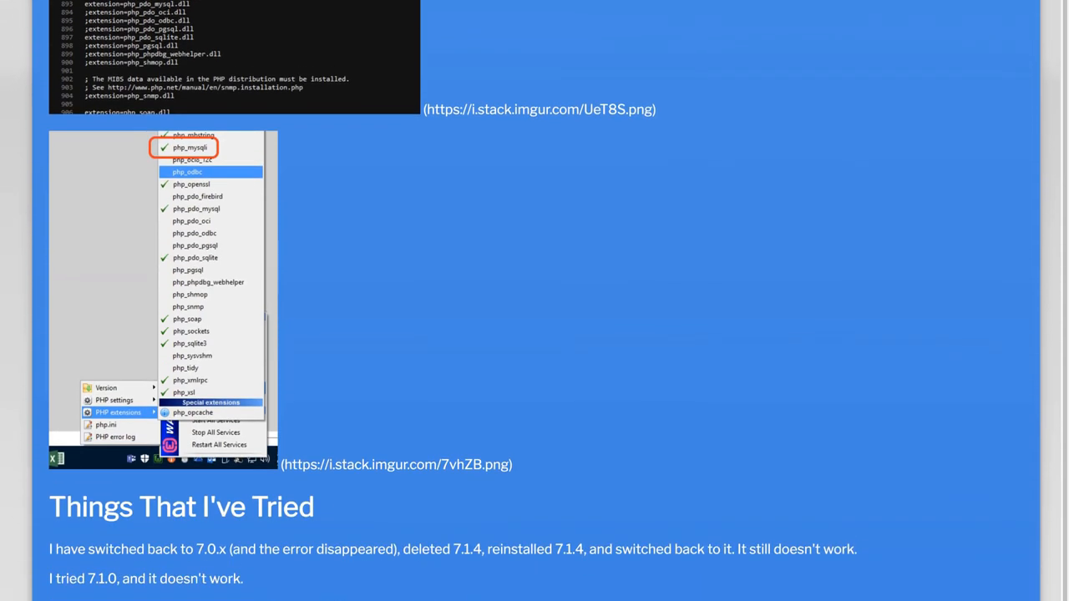
pyautogui.scroll(-3)
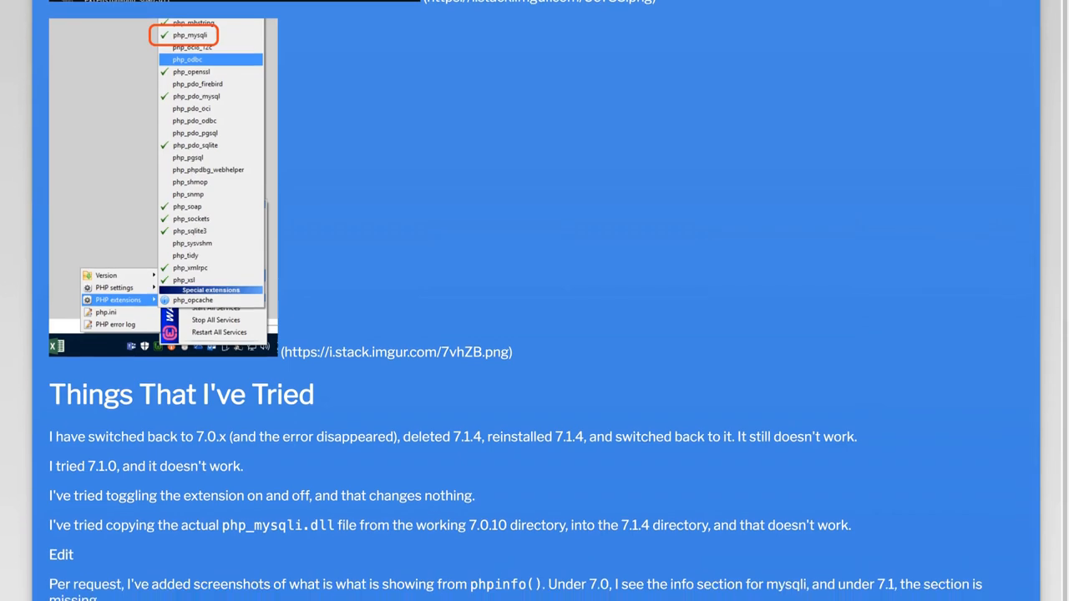
pyautogui.scroll(-3)
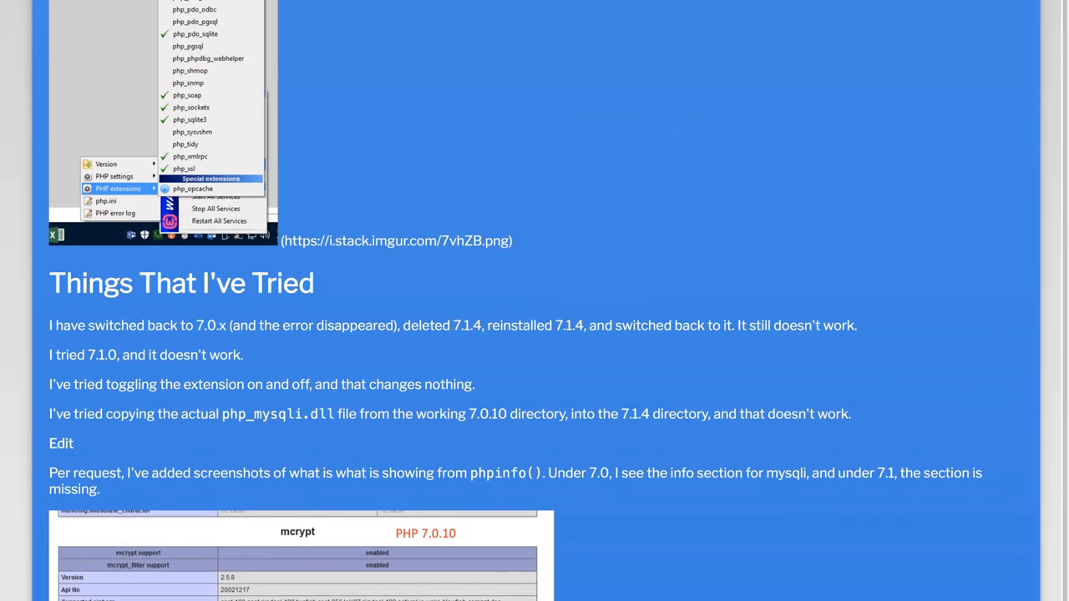
pyautogui.scroll(-3)
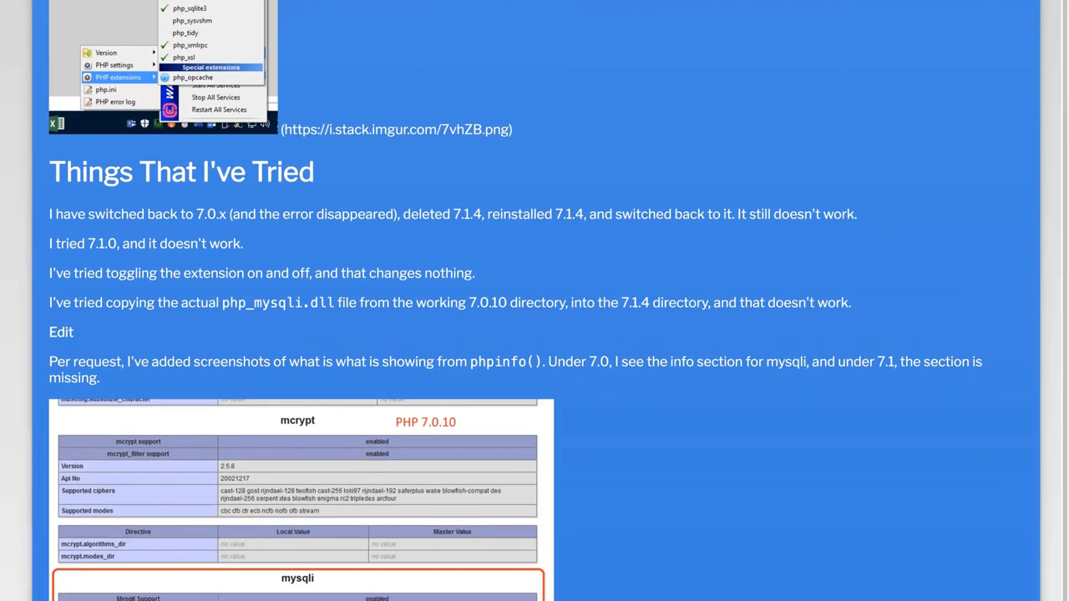
pyautogui.scroll(-3)
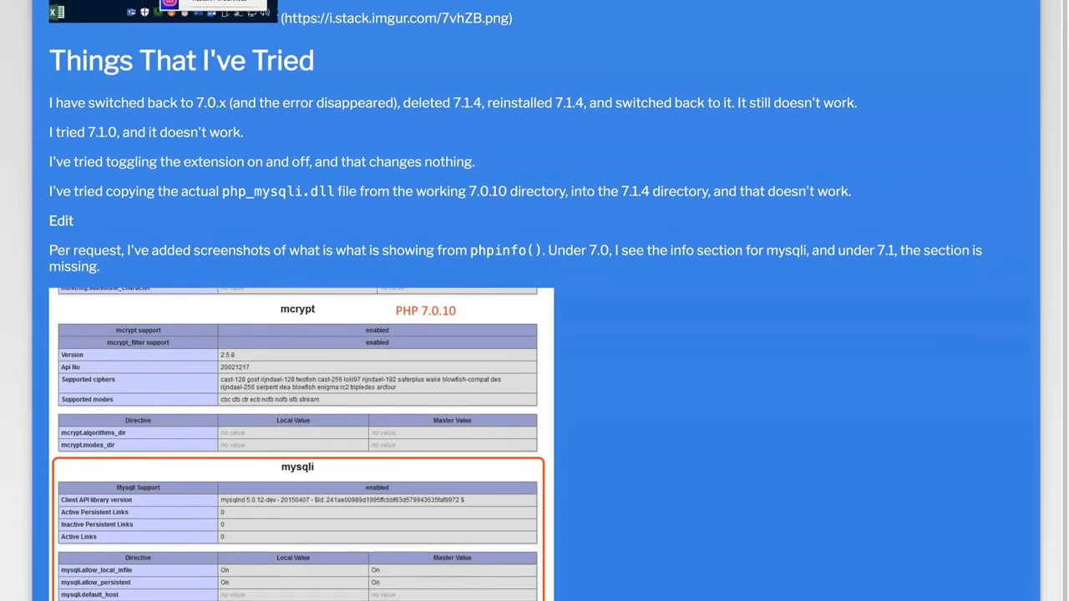
pyautogui.scroll(-3)
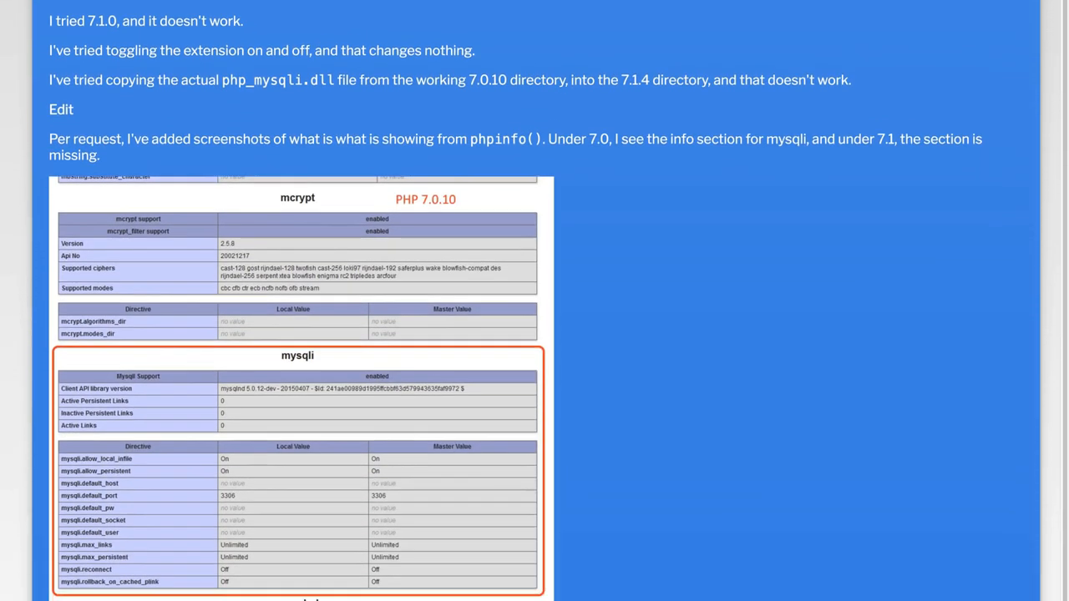
pyautogui.scroll(-3)
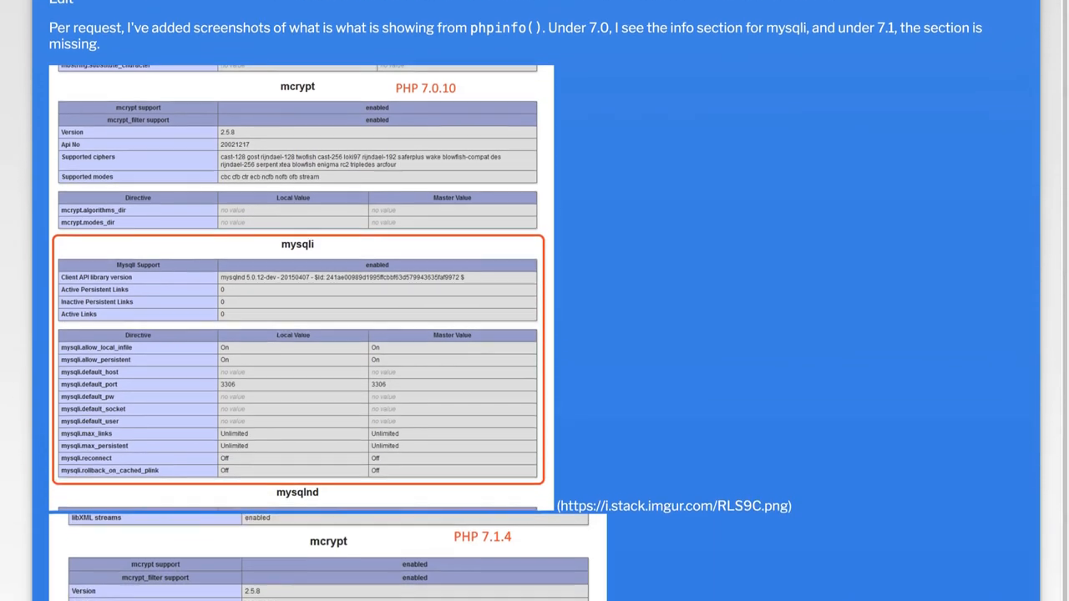
pyautogui.scroll(-3)
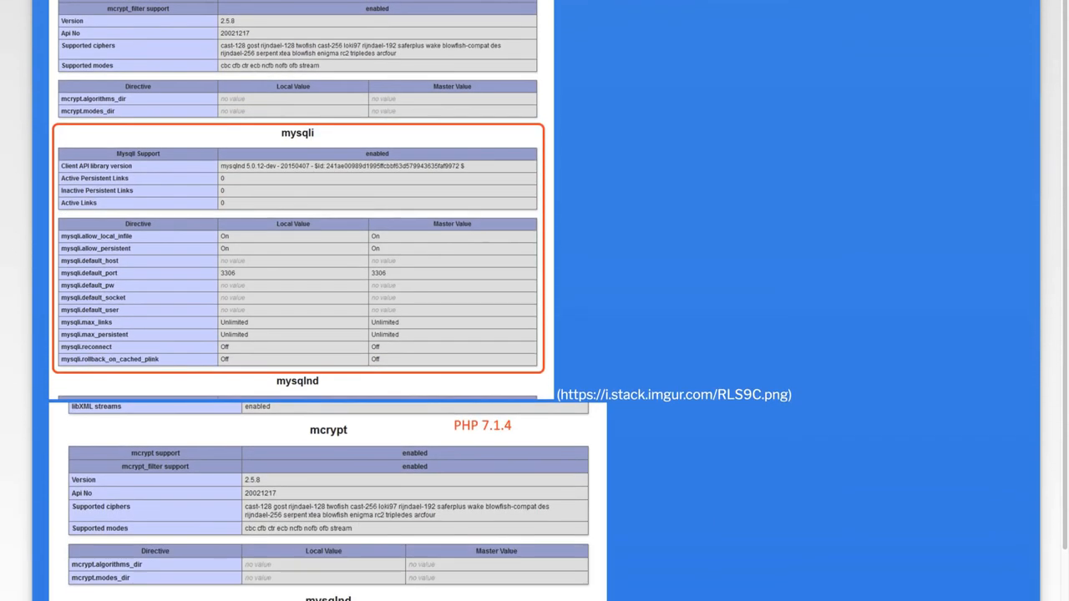
pyautogui.scroll(-3)
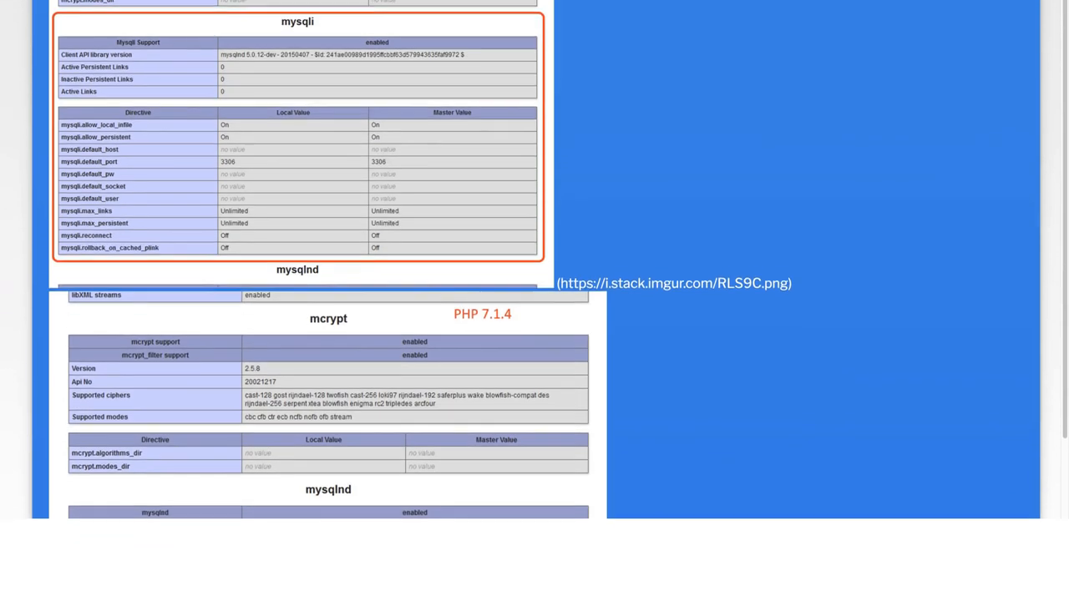
pyautogui.scroll(-3)
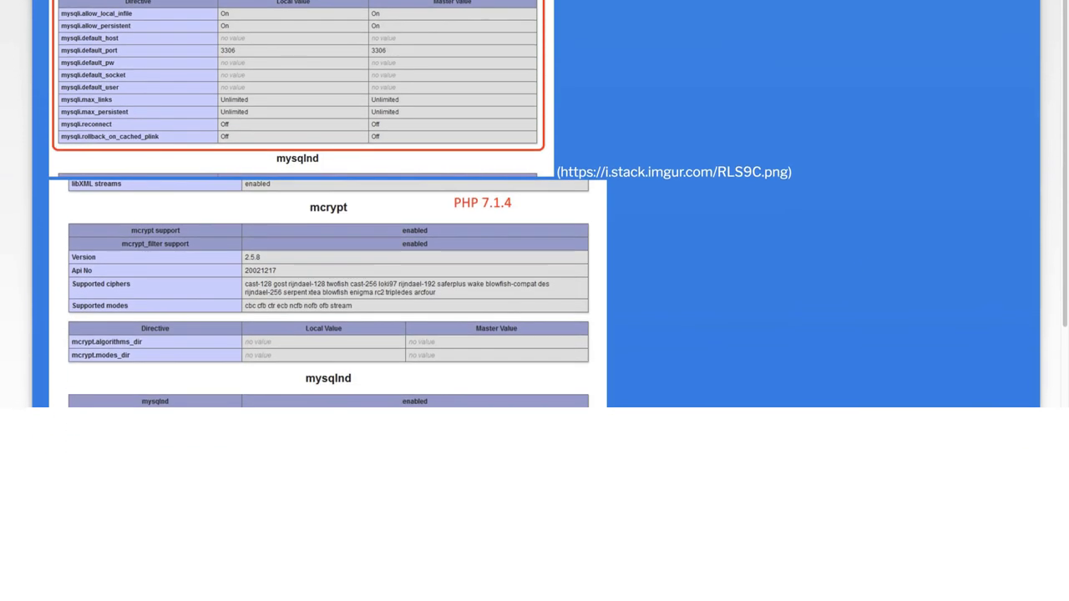
pyautogui.scroll(-3)
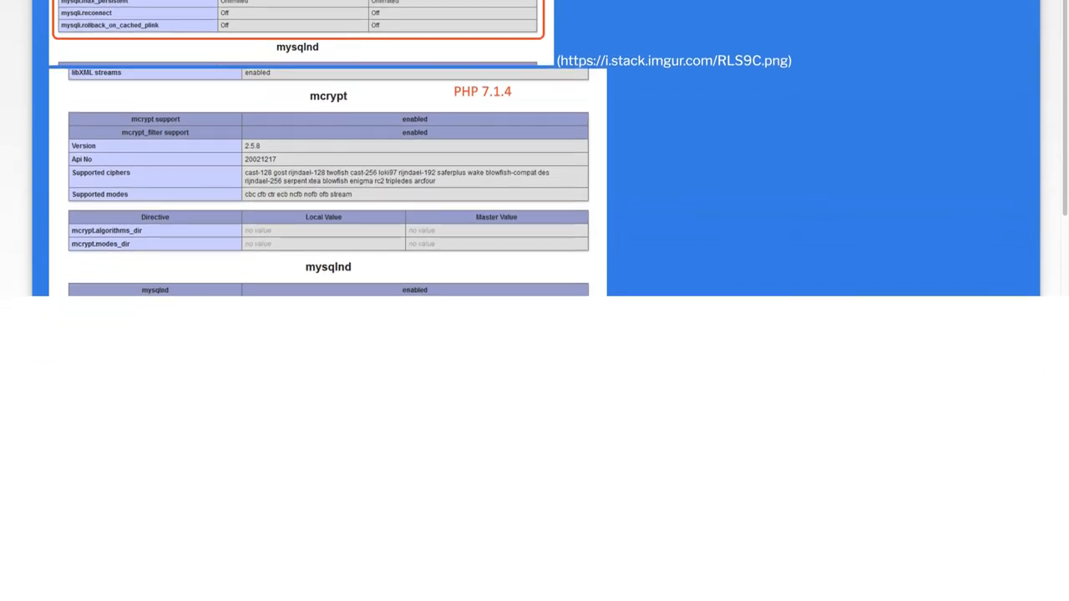
pyautogui.scroll(-3)
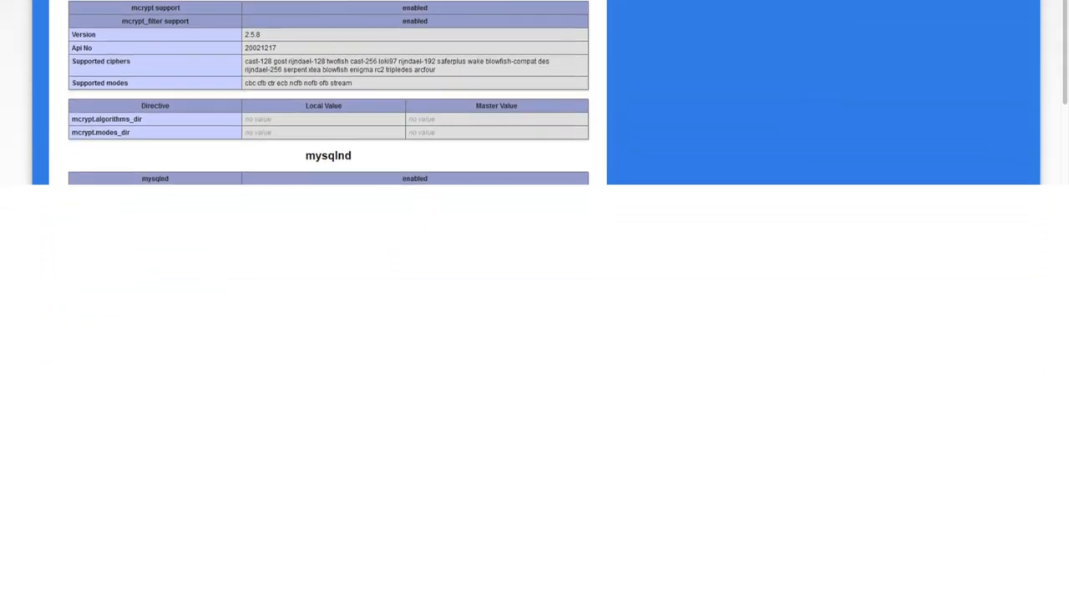
pyautogui.scroll(-3)
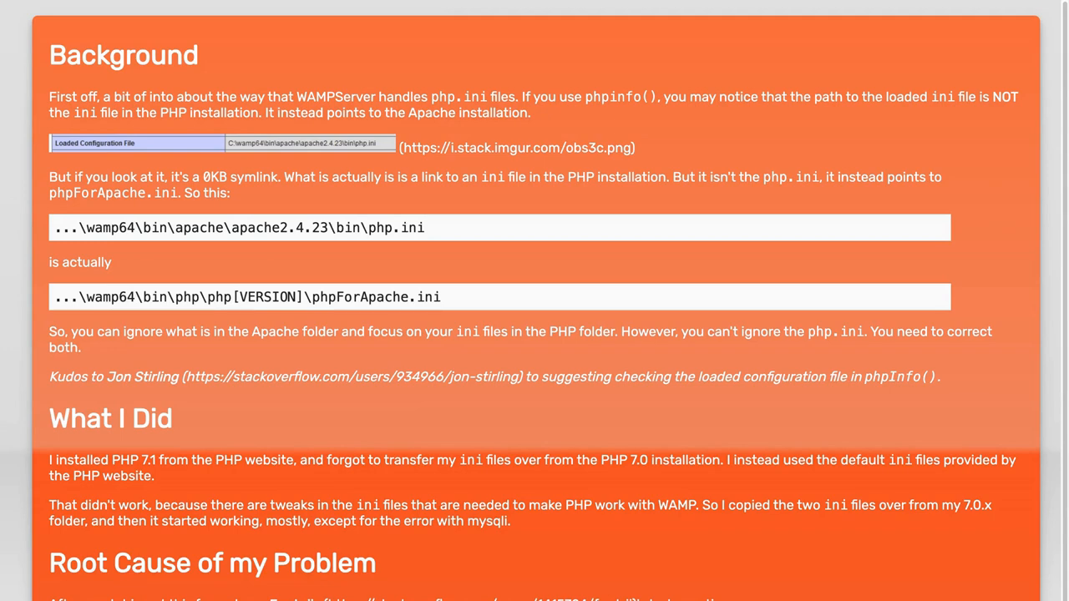
pyautogui.scroll(-3)
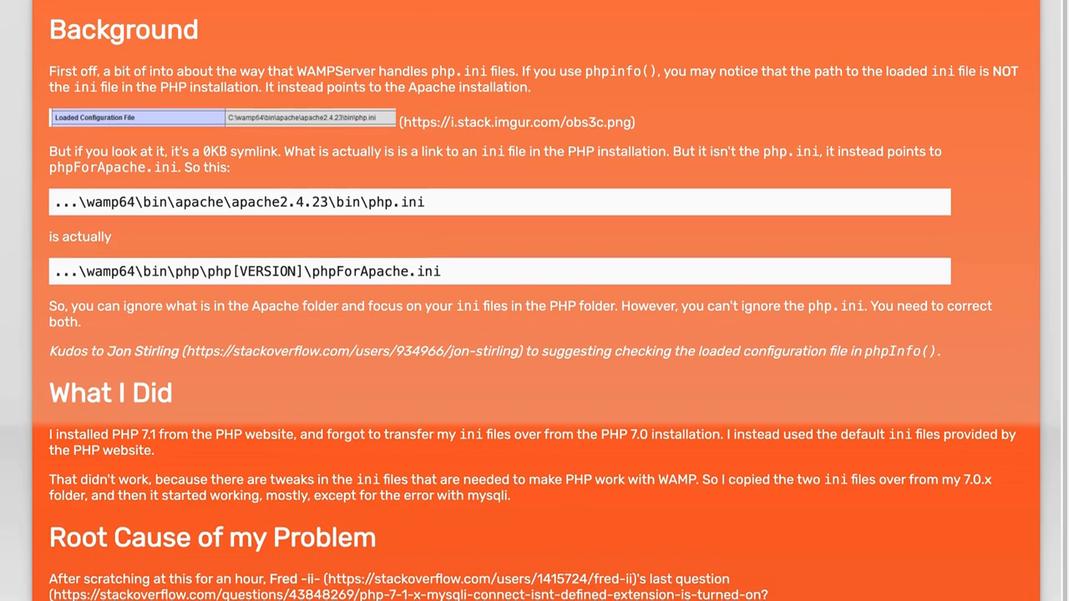
pyautogui.scroll(-3)
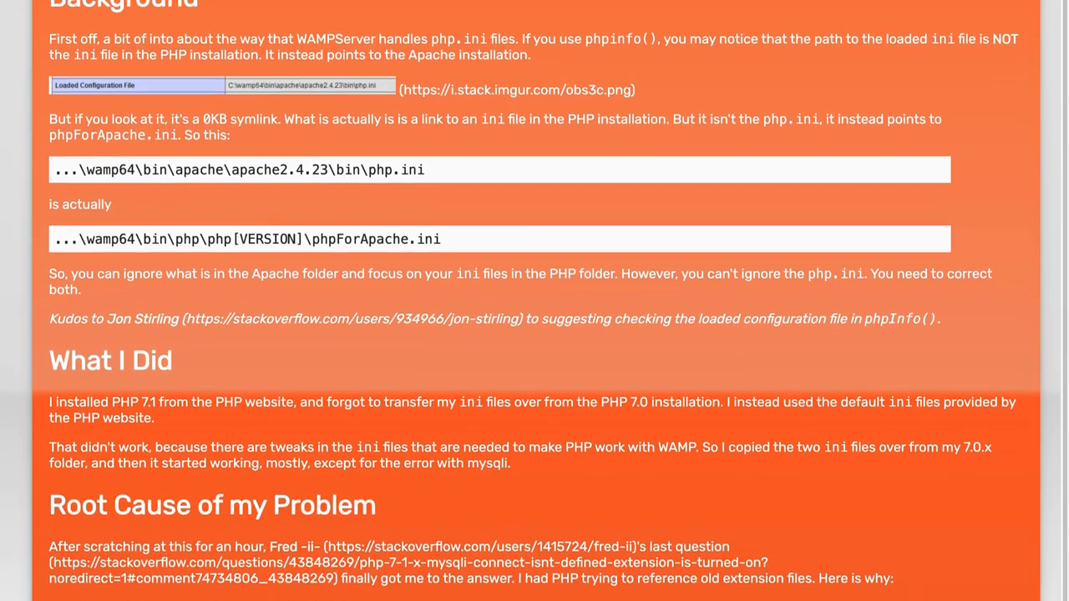
pyautogui.scroll(-3)
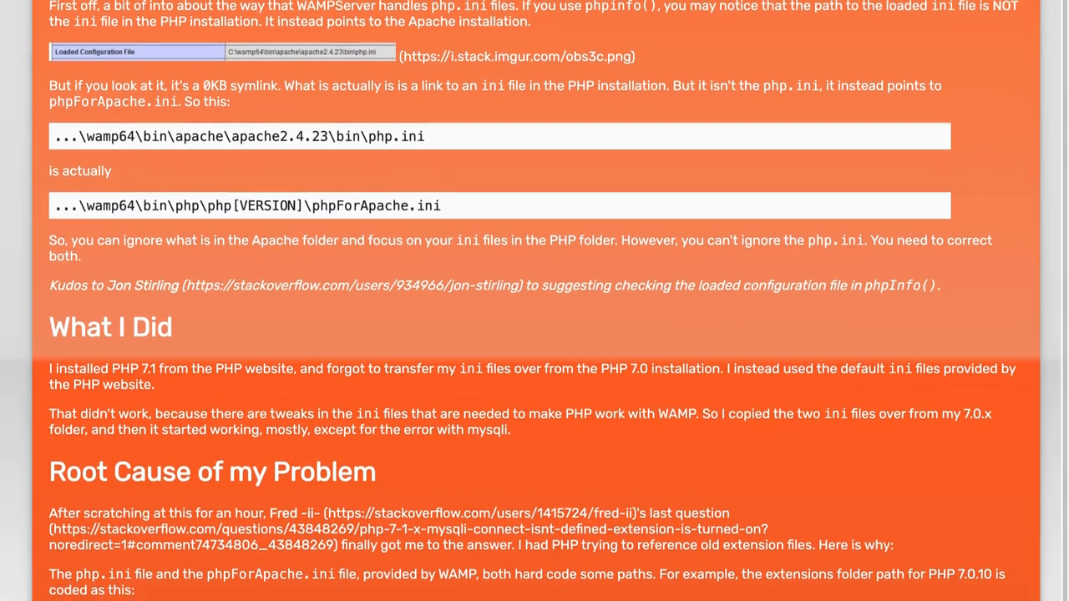
pyautogui.scroll(-3)
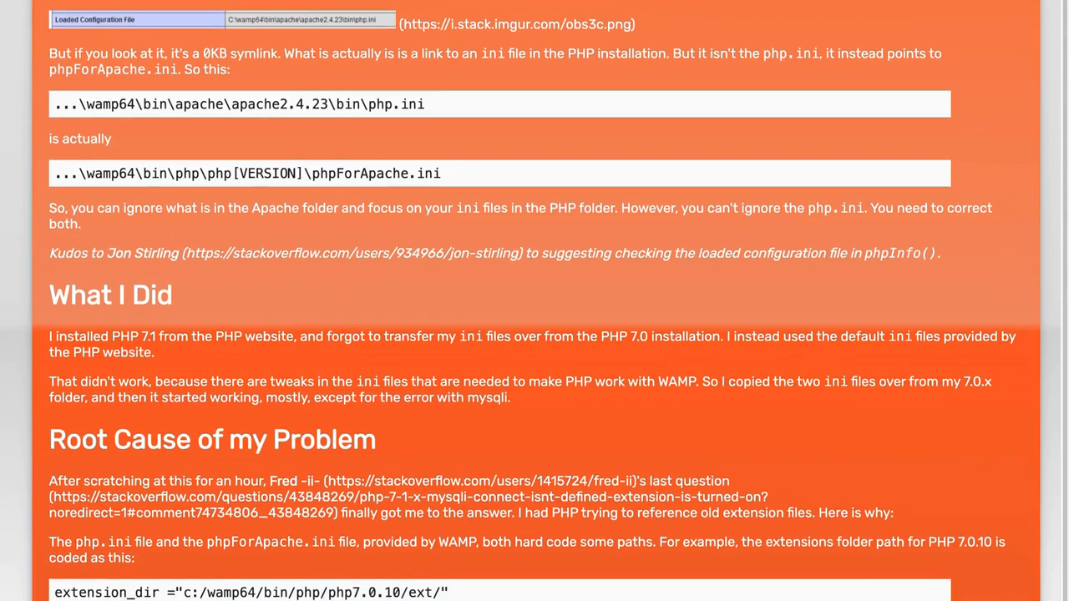
pyautogui.scroll(-3)
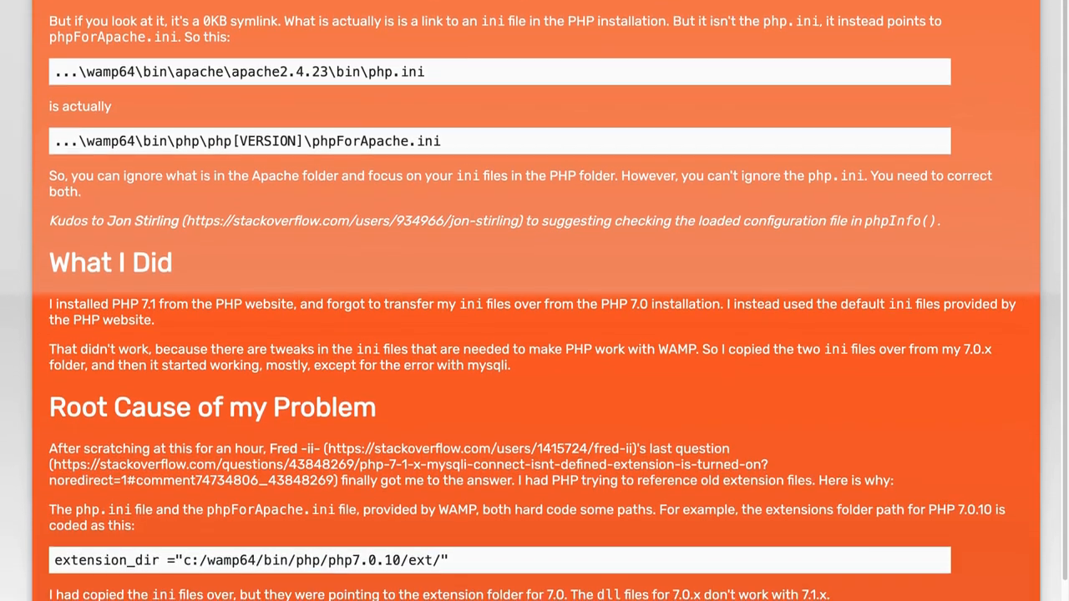
pyautogui.scroll(-3)
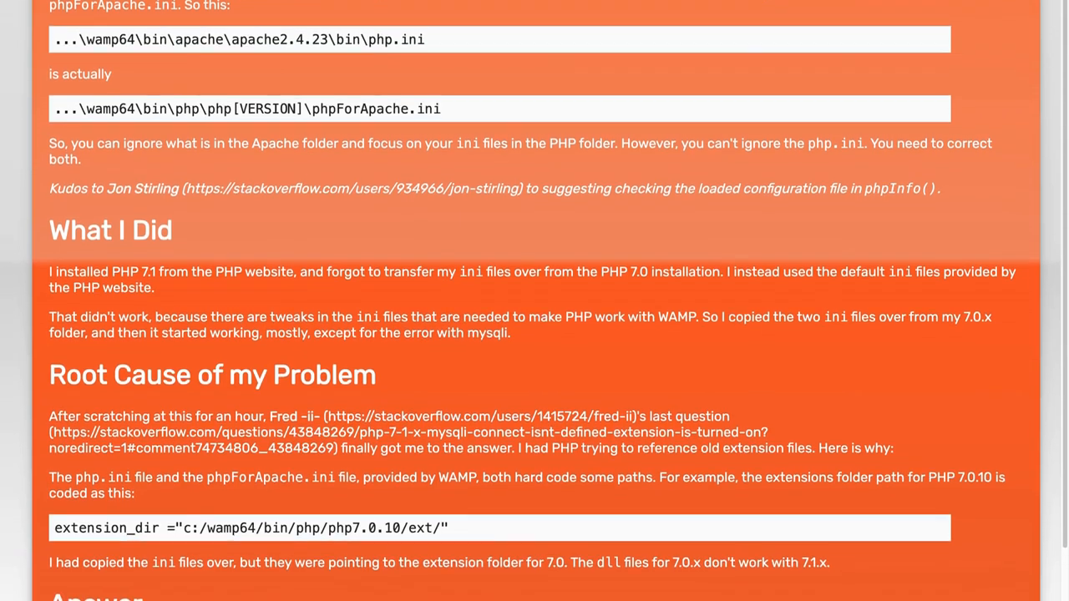
pyautogui.scroll(-3)
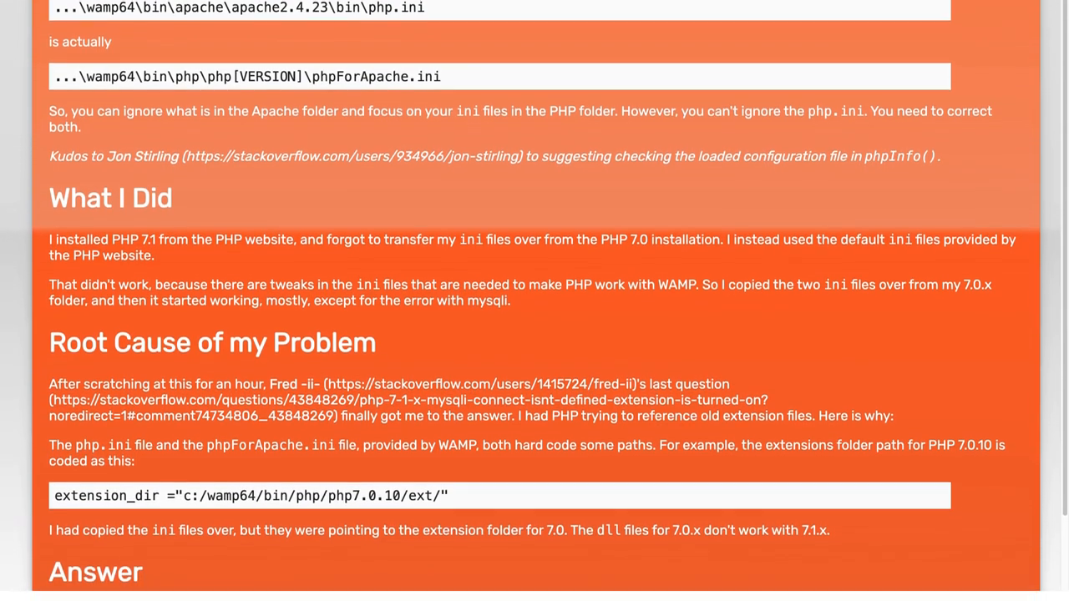
pyautogui.scroll(-3)
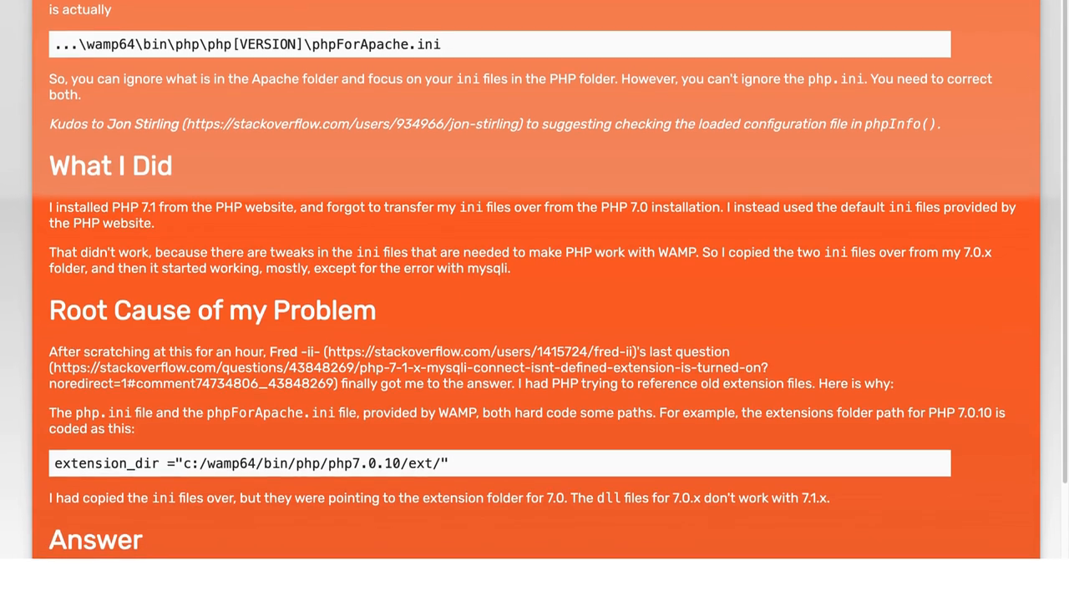
pyautogui.scroll(-3)
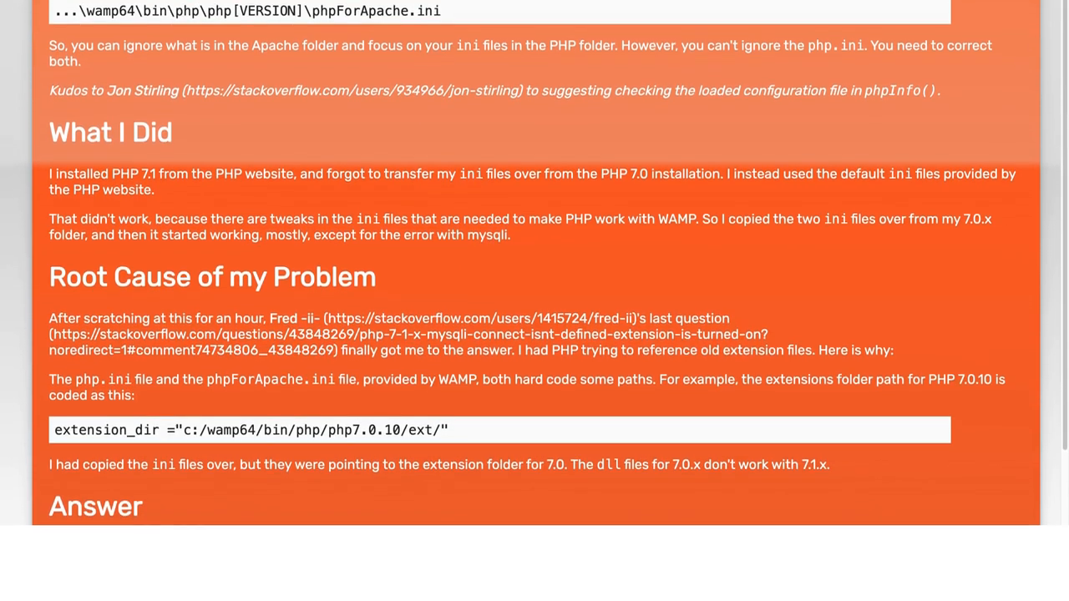
pyautogui.scroll(-3)
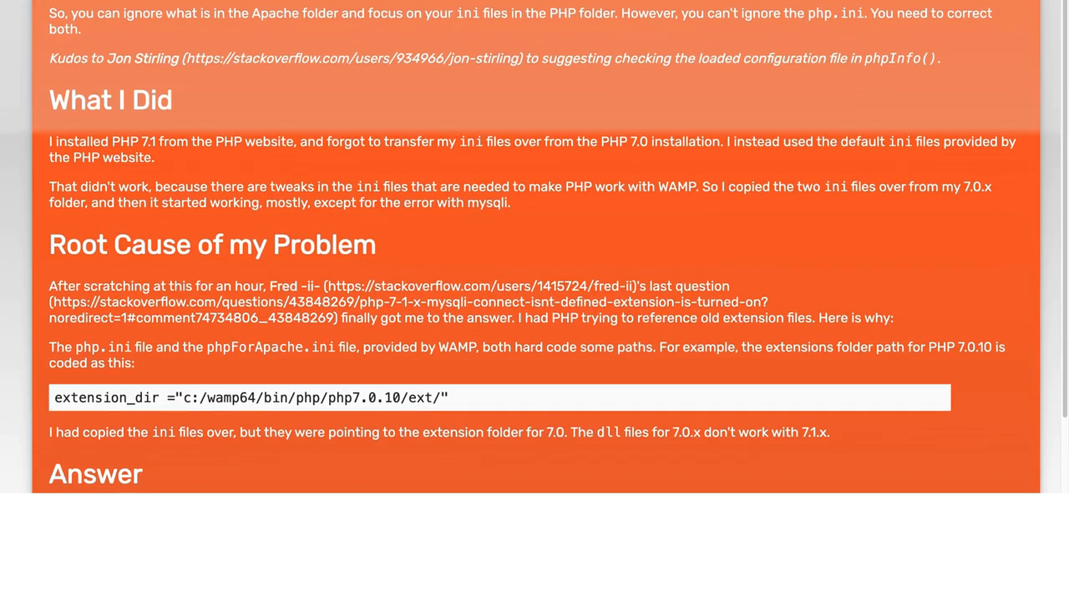
pyautogui.scroll(-3)
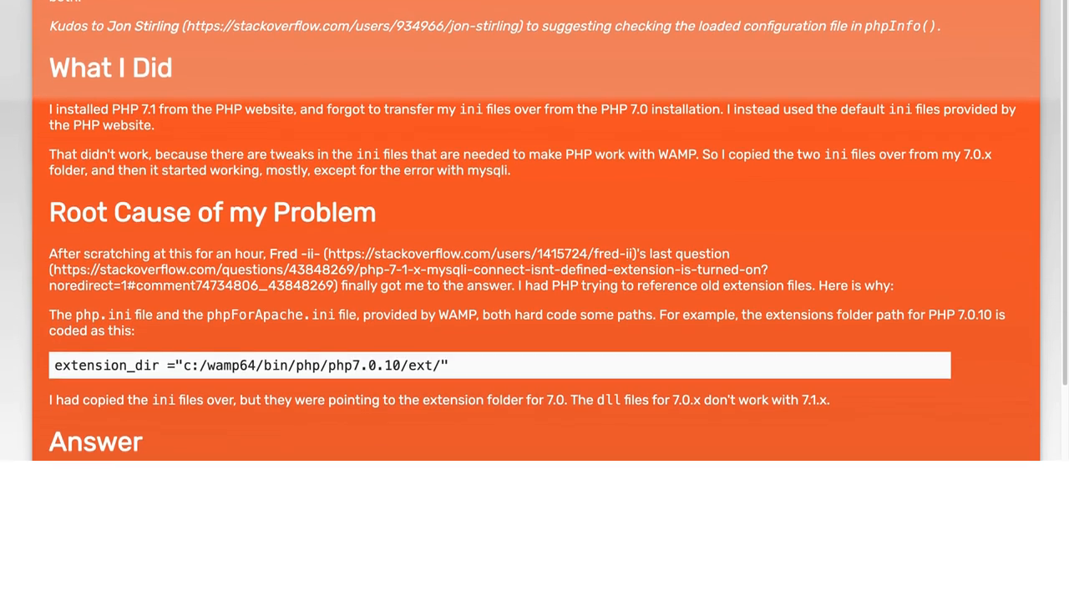
pyautogui.scroll(-3)
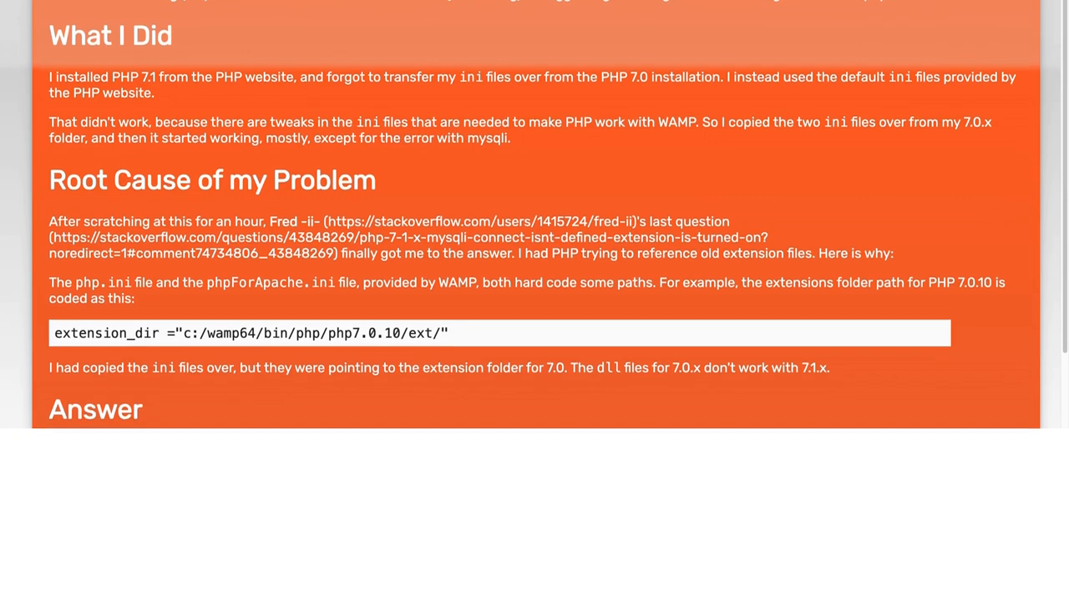
pyautogui.scroll(-3)
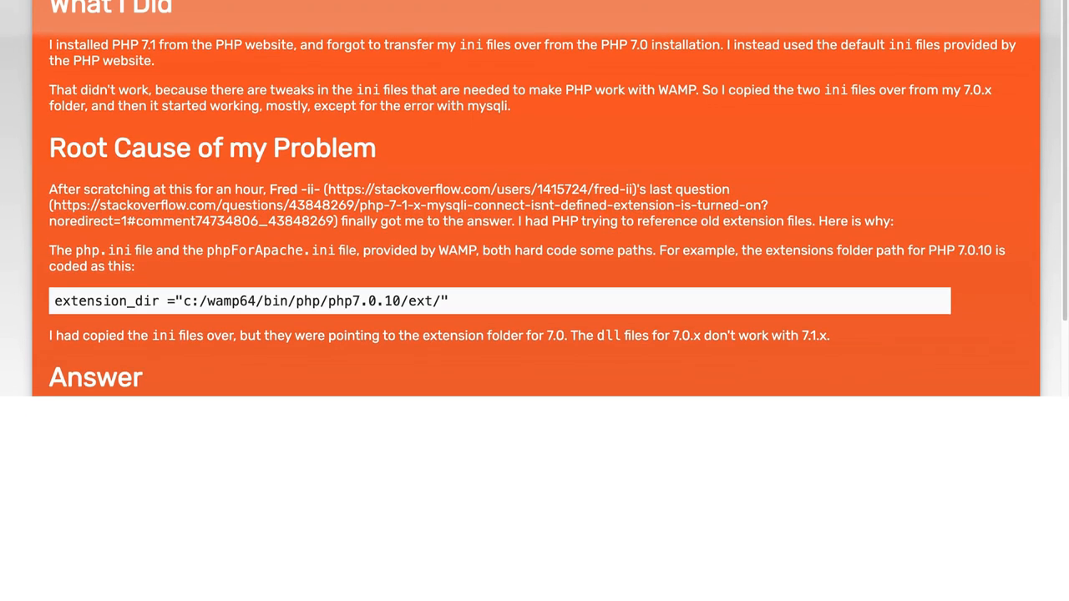
pyautogui.scroll(-3)
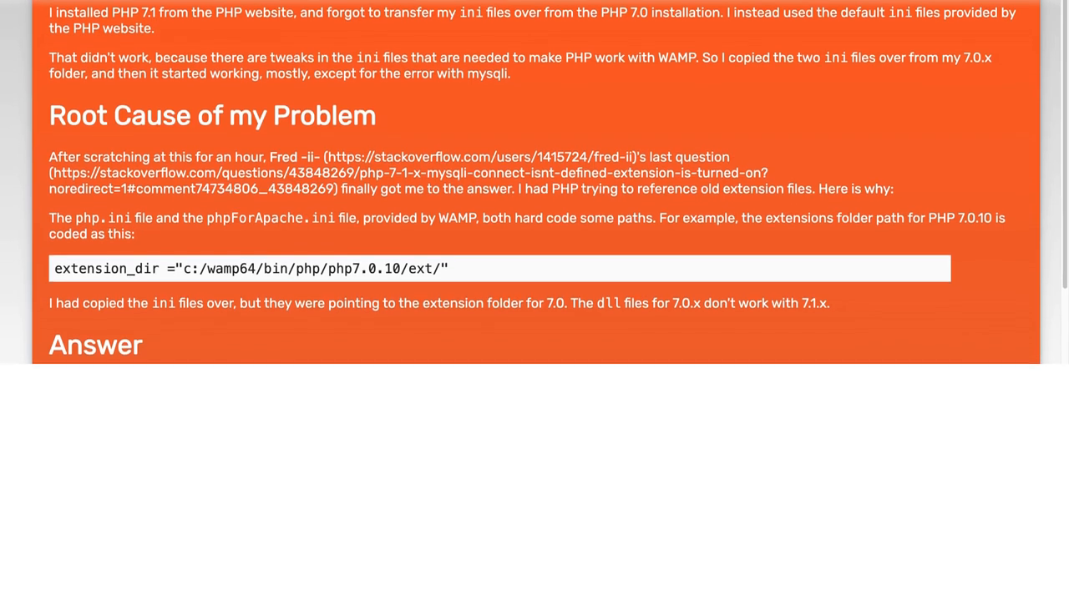
pyautogui.scroll(-3)
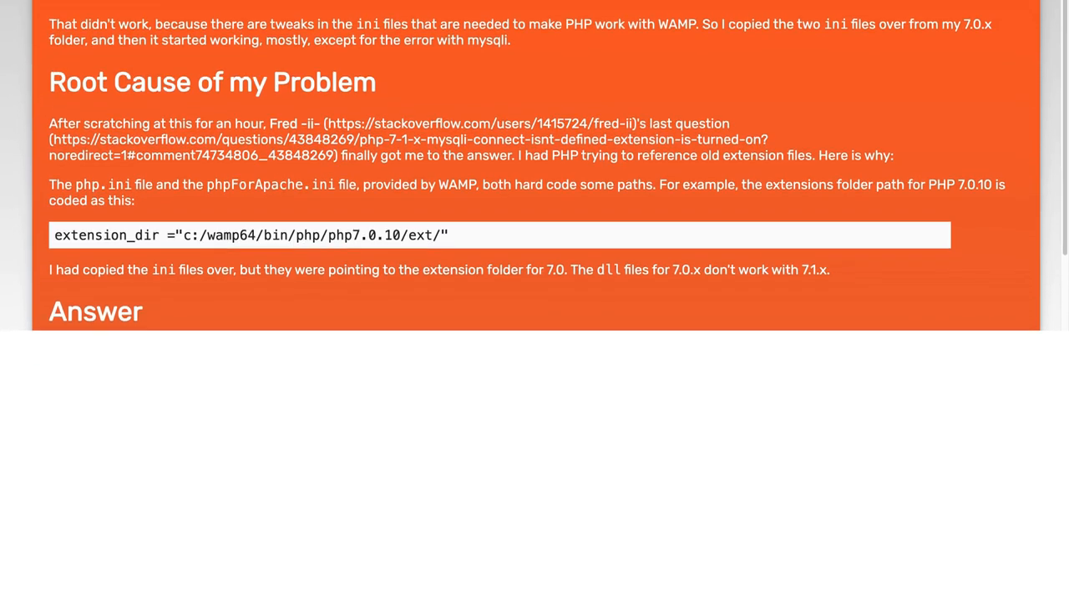
pyautogui.scroll(-3)
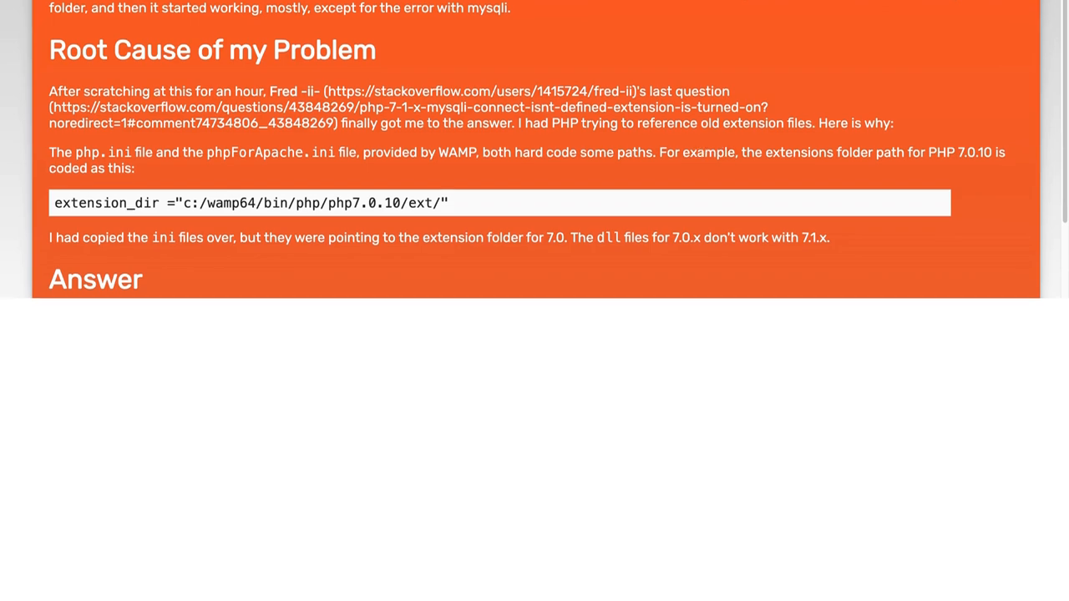
pyautogui.scroll(-3)
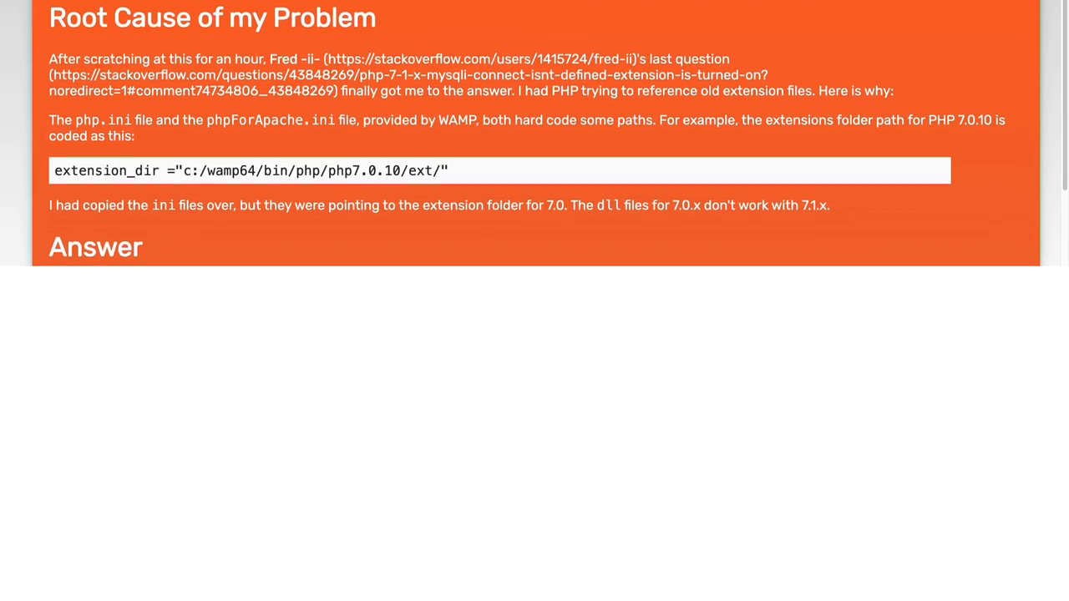
pyautogui.scroll(-3)
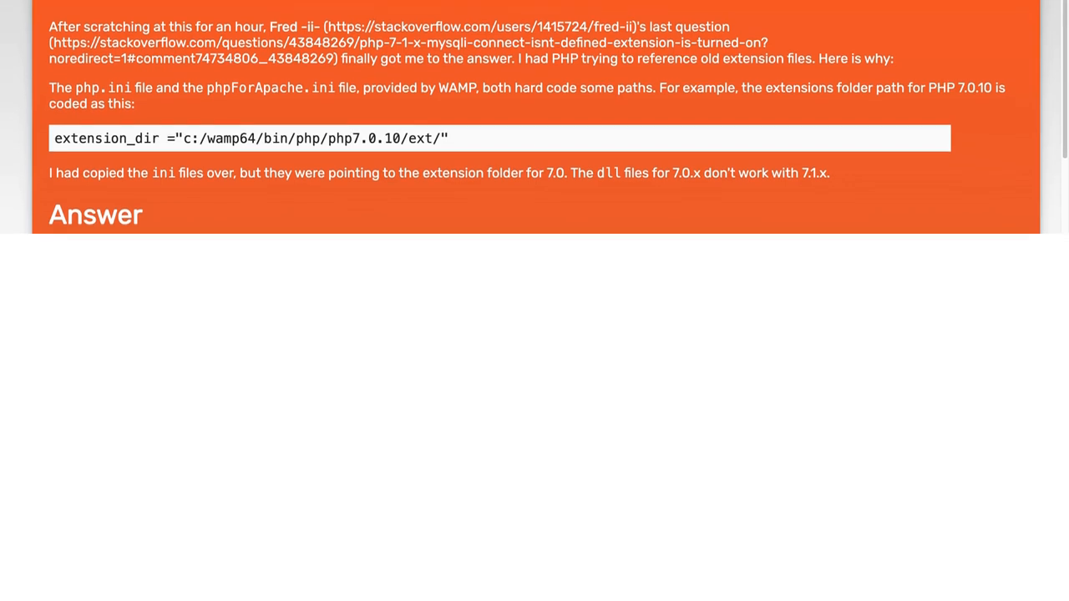
pyautogui.scroll(-3)
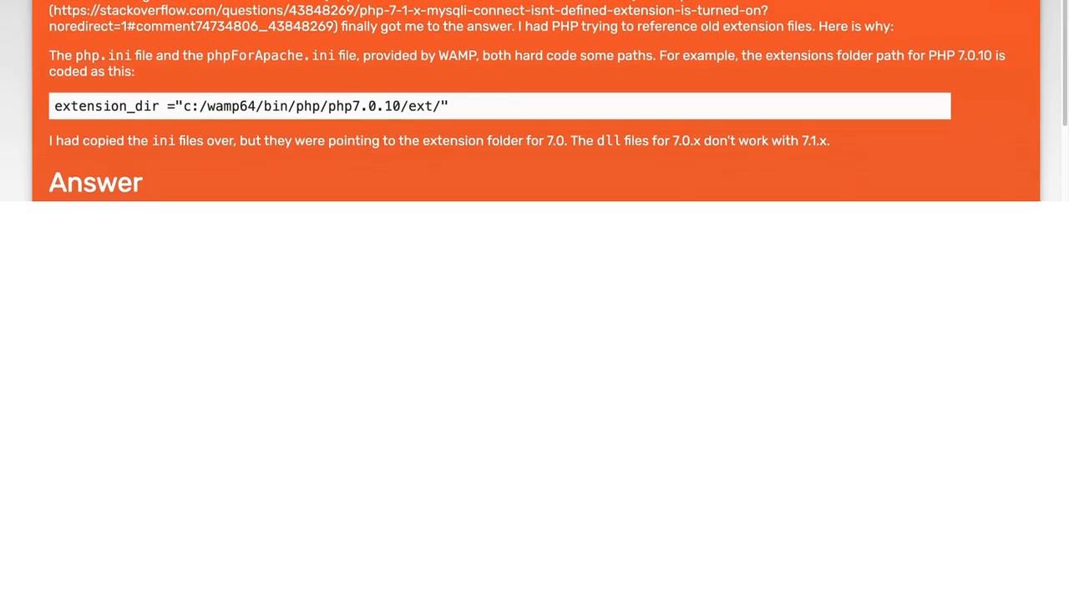
pyautogui.scroll(-3)
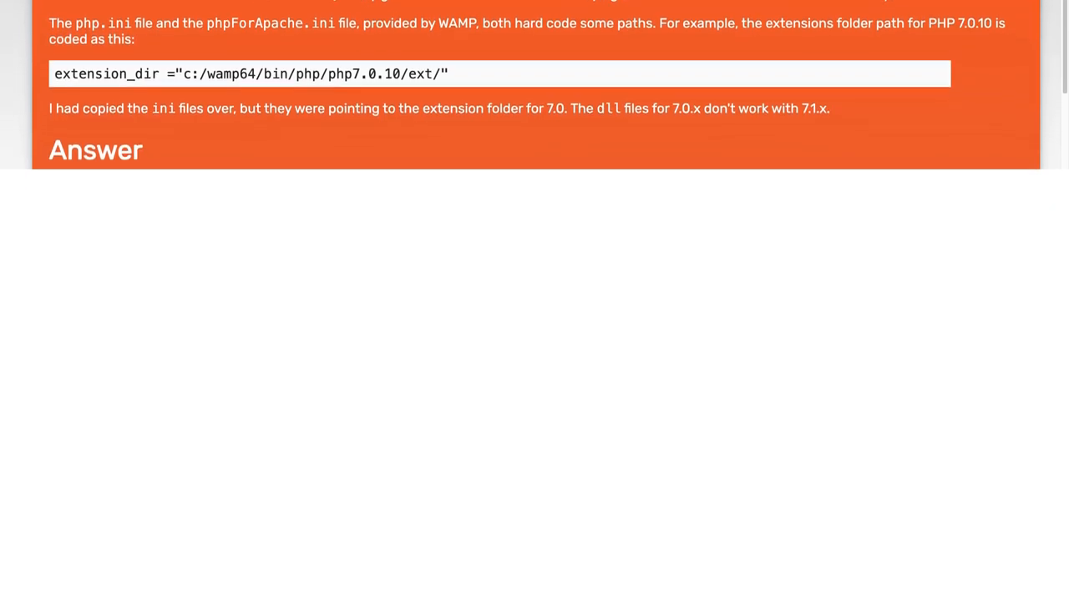
pyautogui.scroll(-3)
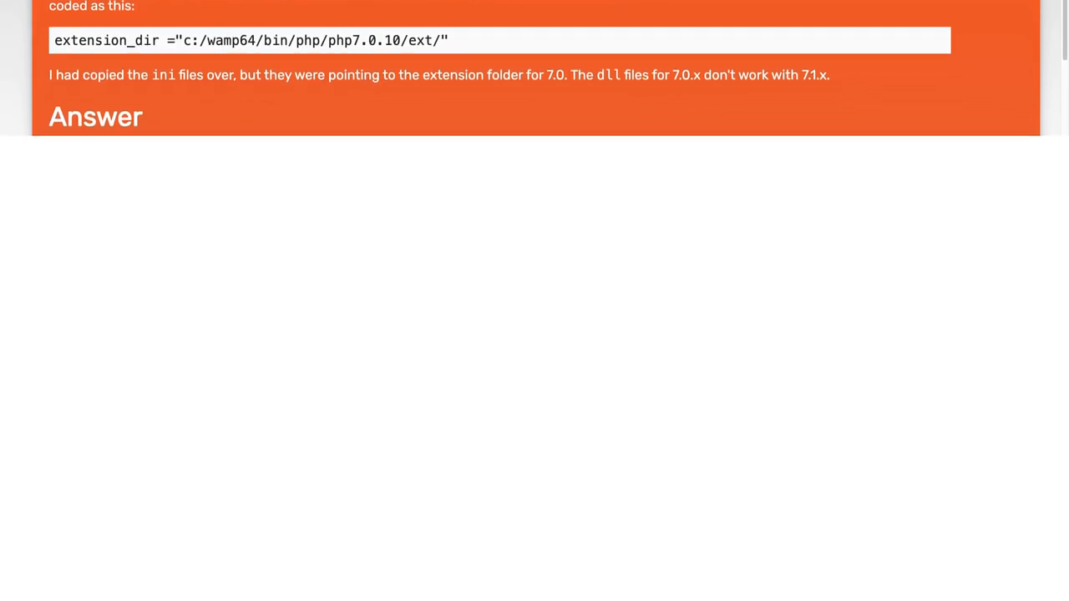
pyautogui.scroll(-3)
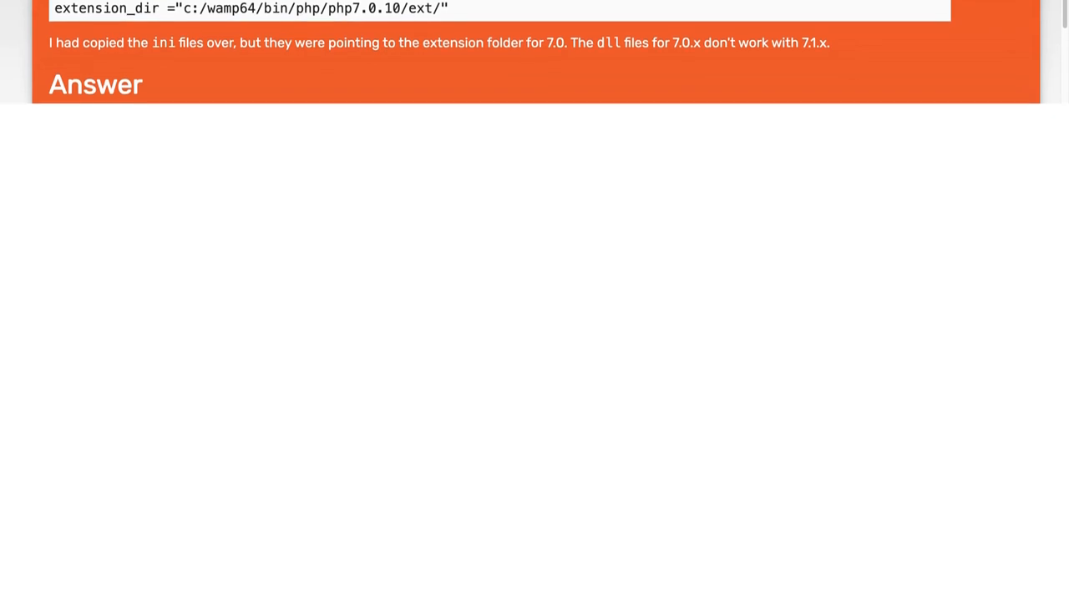
pyautogui.scroll(-3)
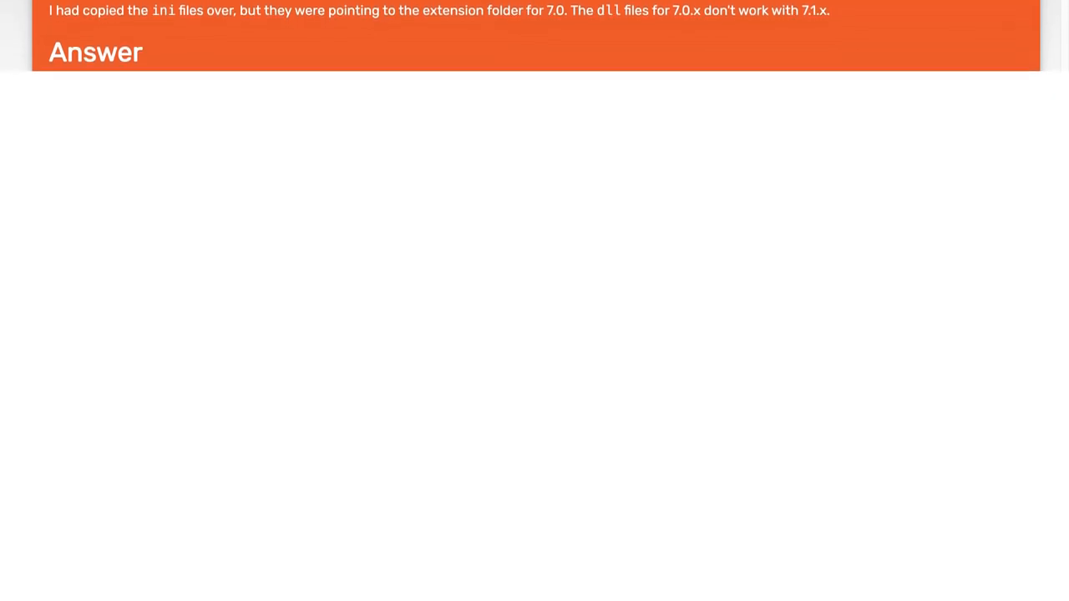
pyautogui.scroll(-3)
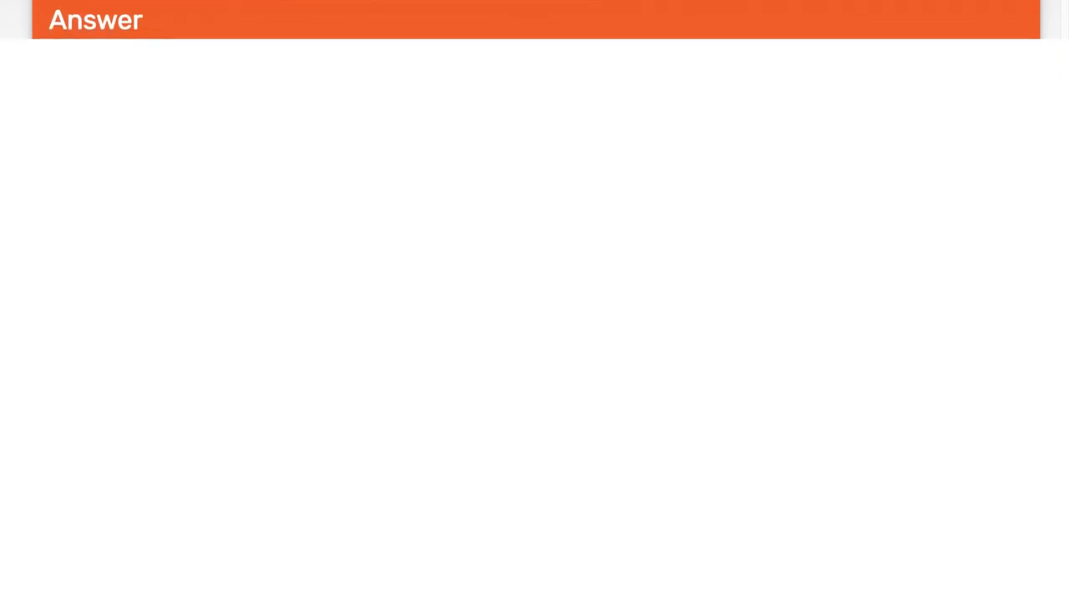